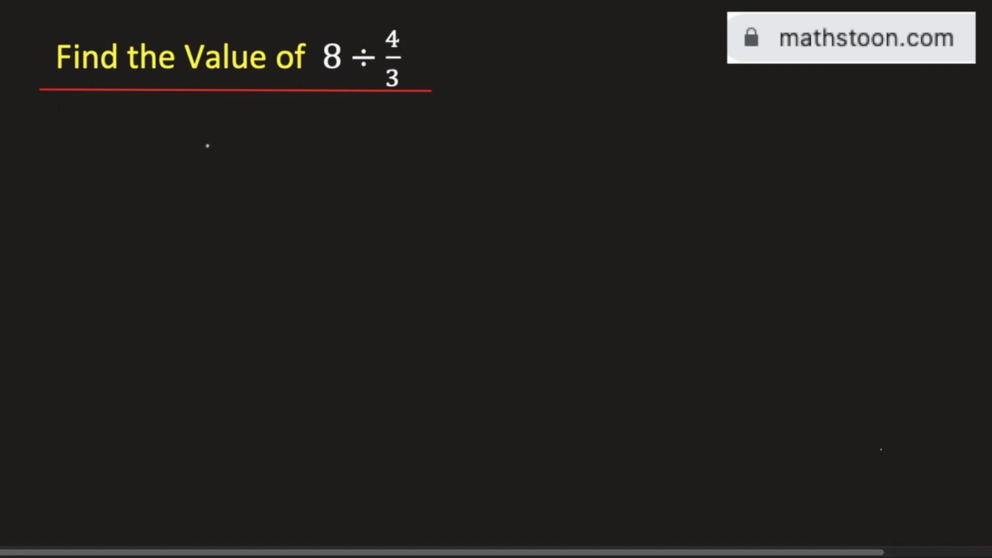
Step: Handwrite 8 ÷ 4/3 = 8 × 3/4 beneath the title and slash through the 4 in blue
{"action": "left_click_drag", "start_coordinate": [190, 152], "coordinate": [260, 152]}
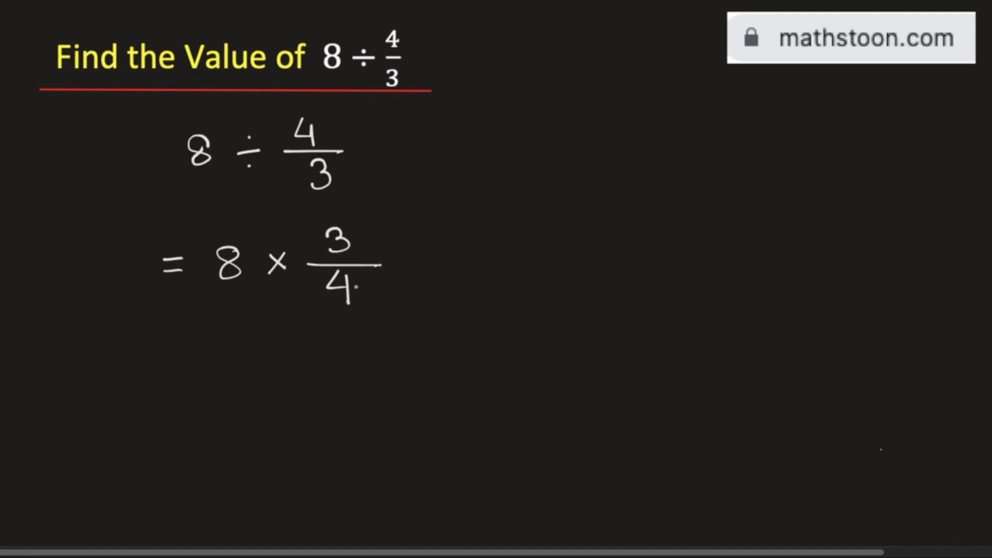
{"action": "left_click_drag", "start_coordinate": [314, 307], "coordinate": [370, 288]}
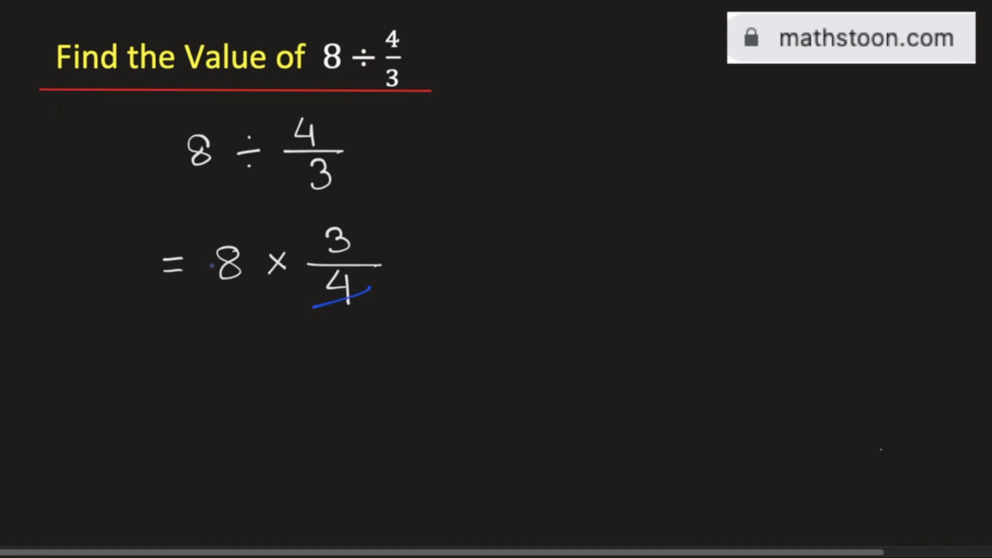